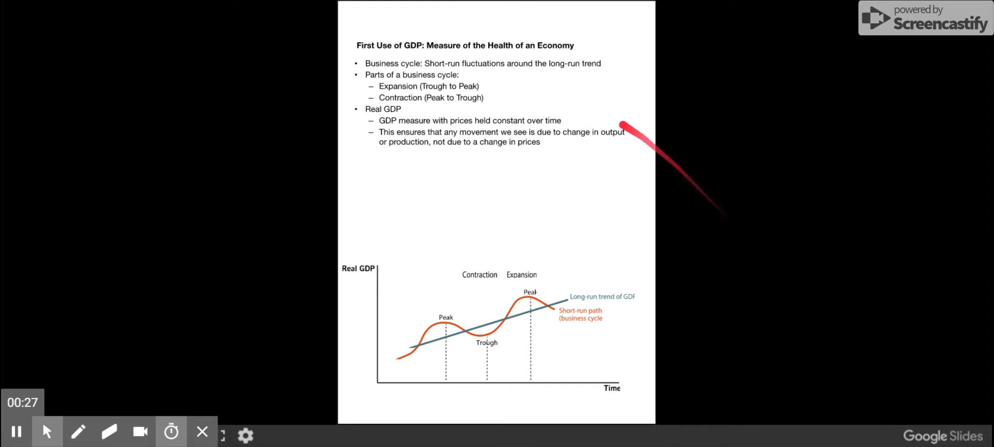
mouse_move(335, 43)
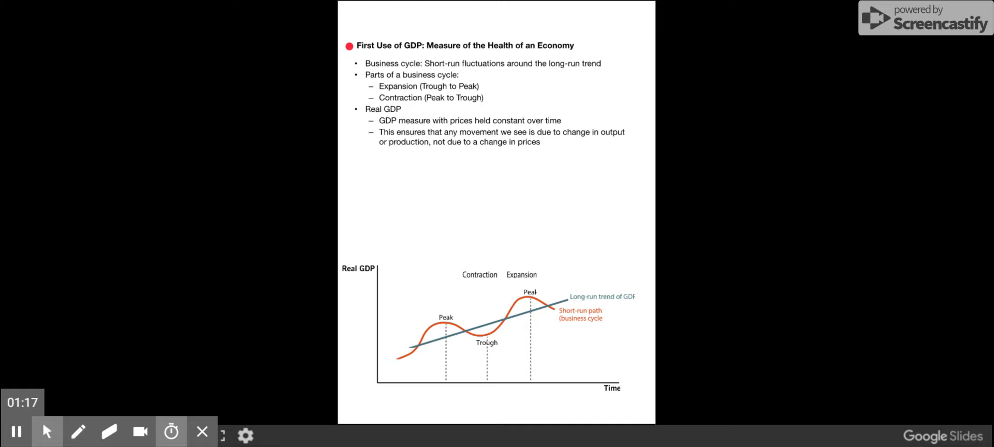
mouse_move(617, 70)
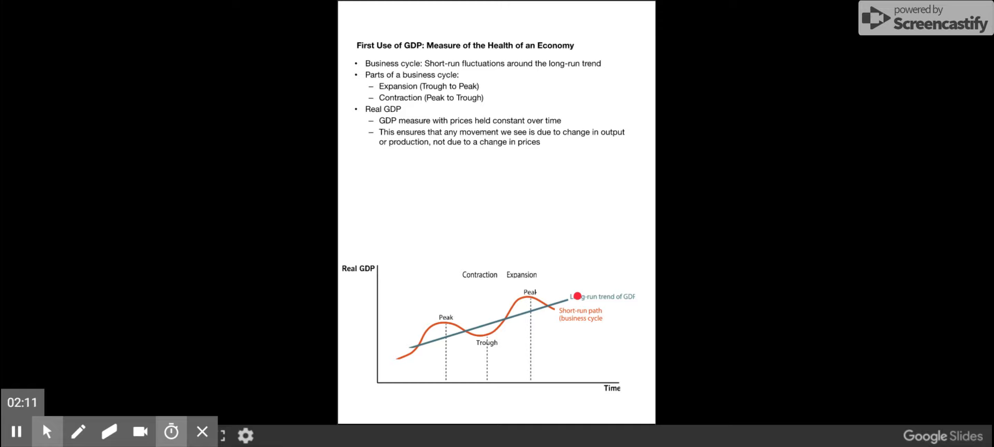
mouse_move(327, 373)
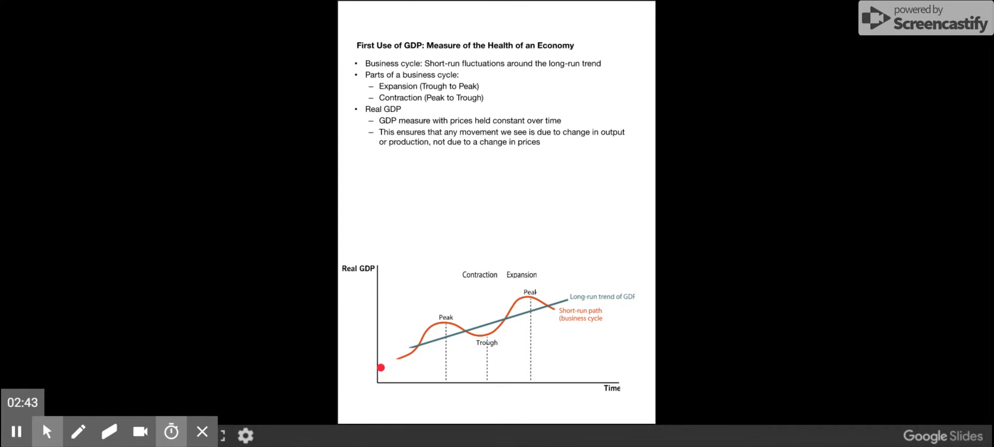
mouse_move(423, 340)
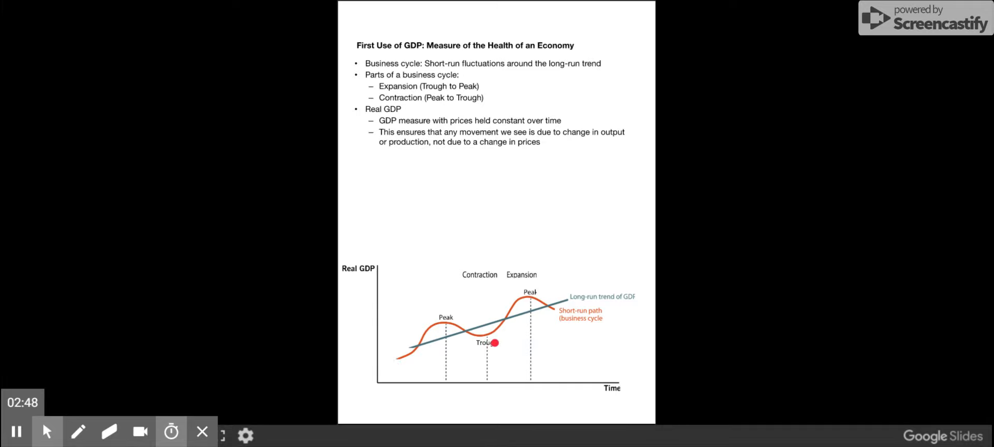
mouse_move(553, 315)
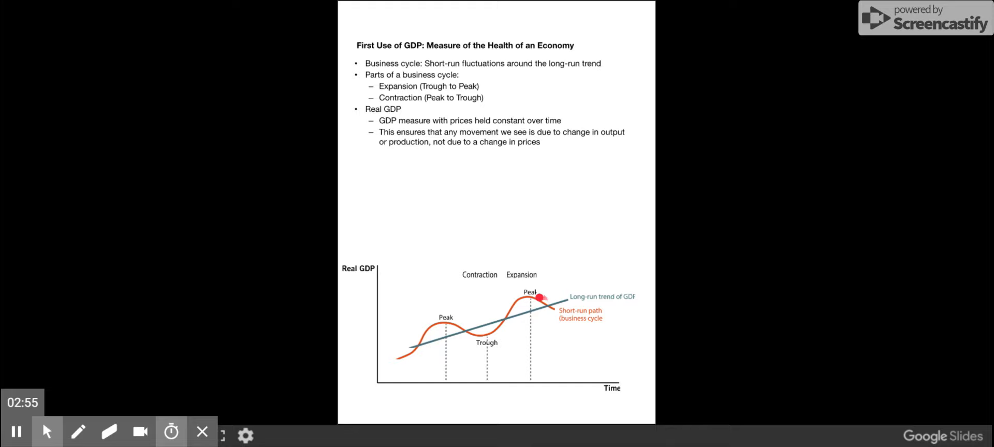
mouse_move(356, 345)
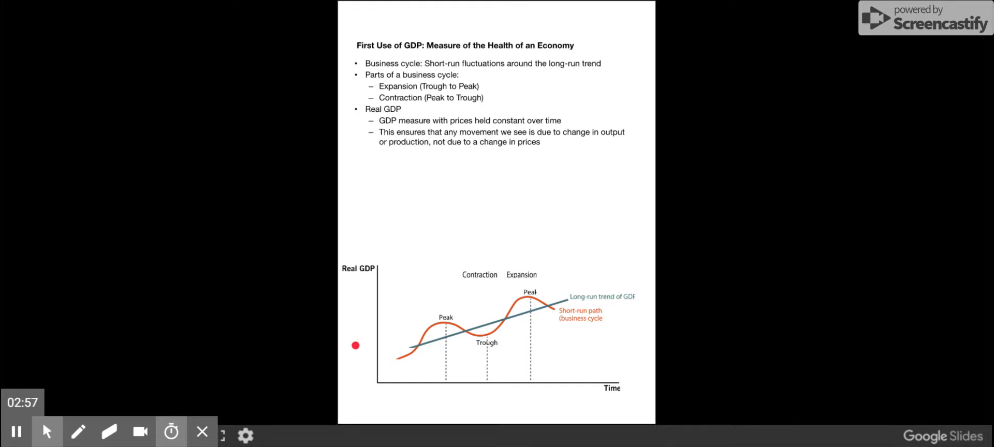
mouse_move(360, 78)
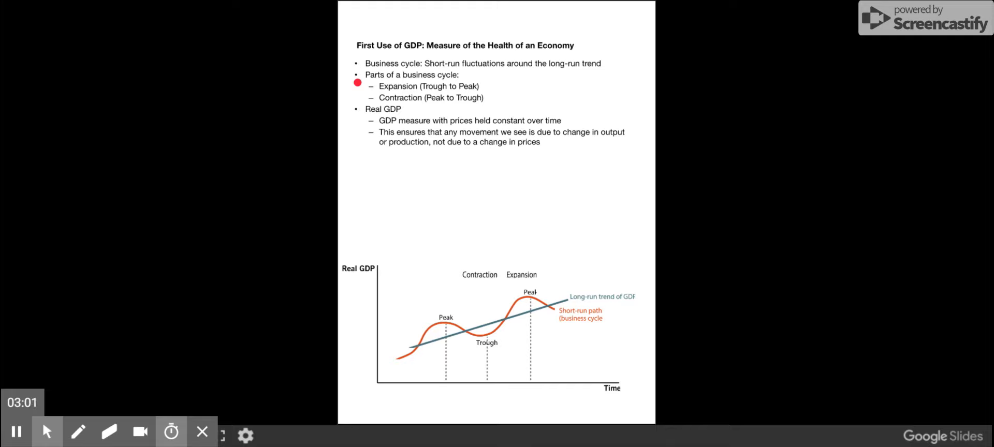
mouse_move(484, 359)
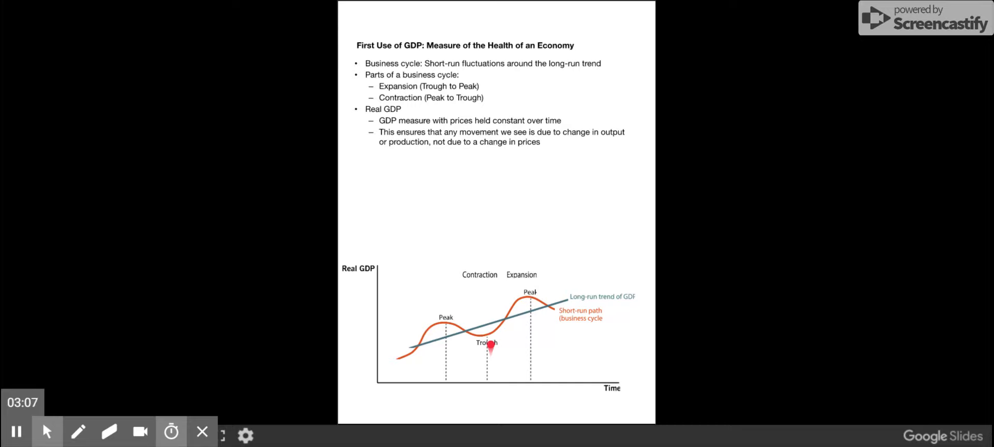
mouse_move(488, 339)
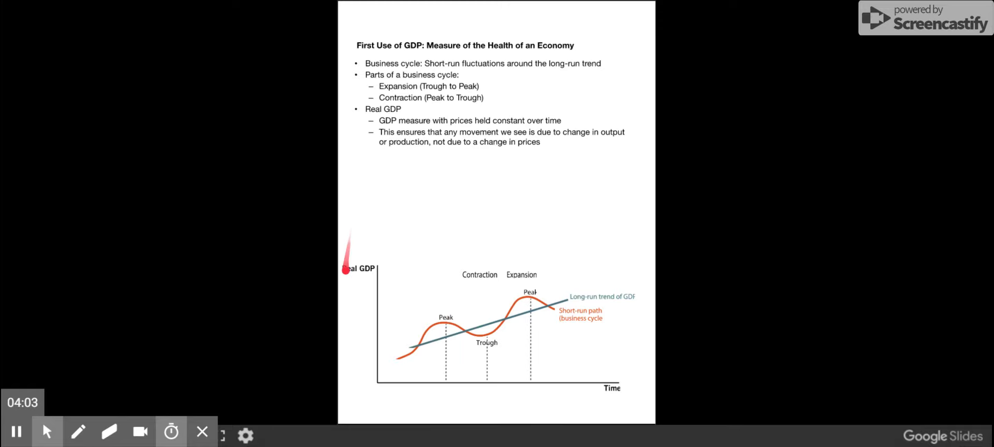
mouse_move(339, 278)
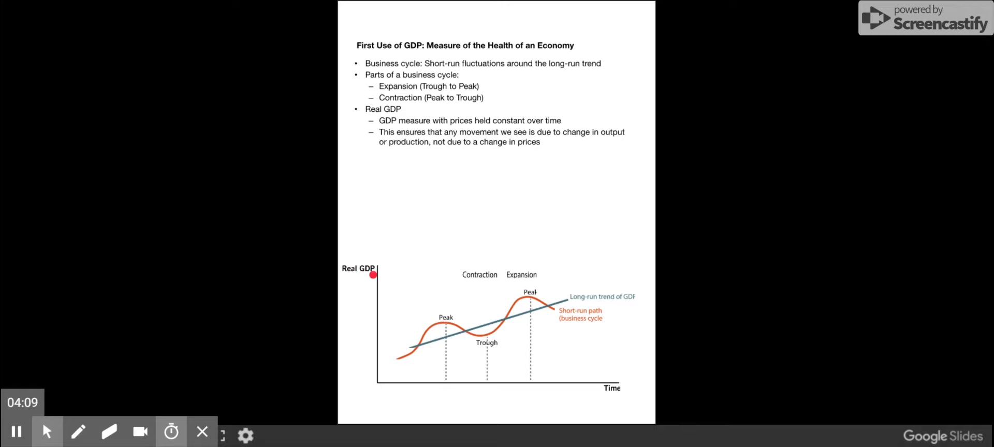
mouse_move(356, 128)
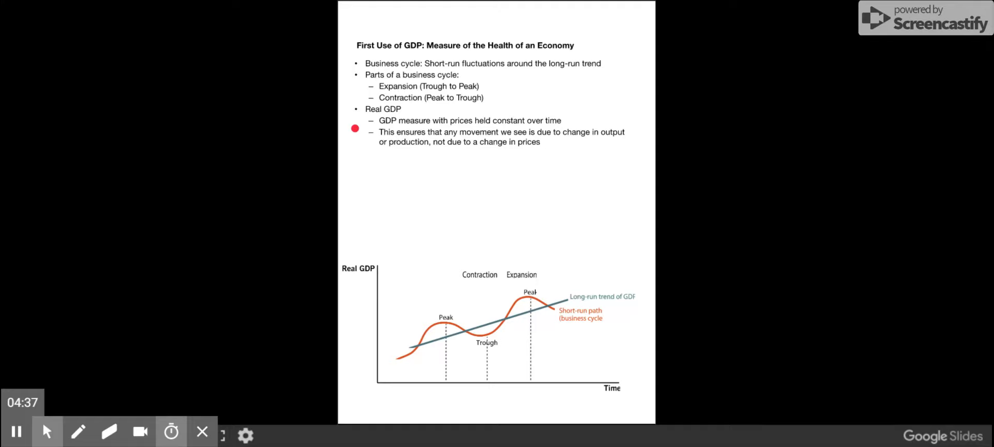
mouse_move(487, 339)
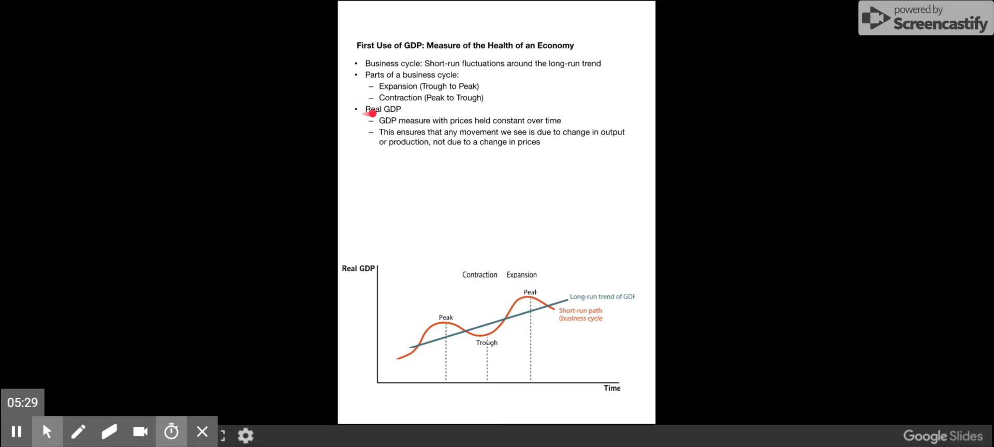
mouse_move(364, 119)
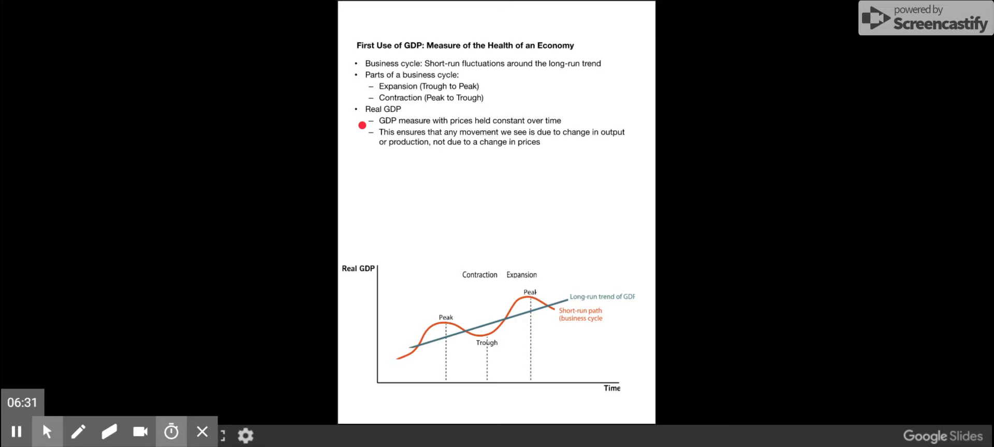
mouse_move(412, 243)
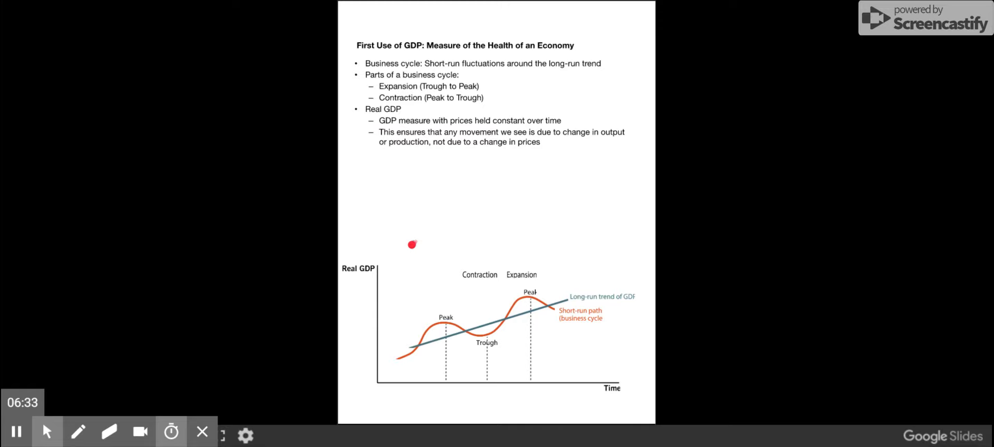
Sweep the laser pointer across the 1965–2015 Real GDP chart's axis and recession bars
left_click_drag(412, 244, 564, 235)
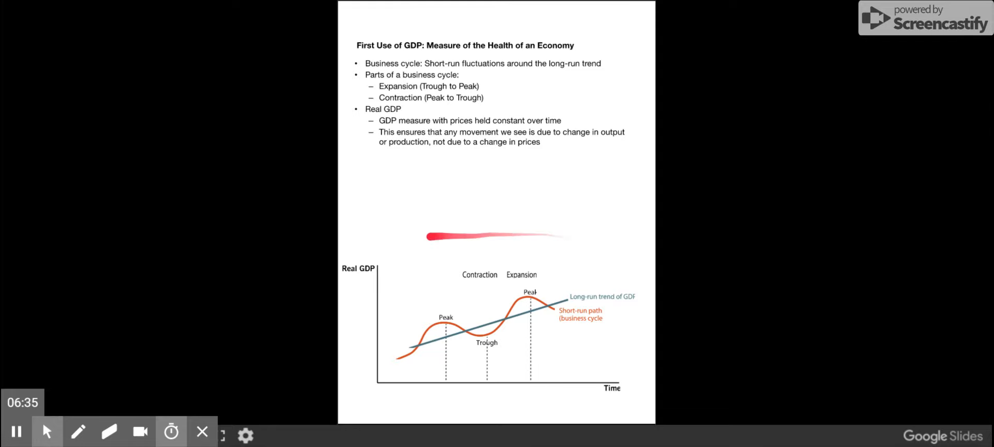
mouse_move(641, 236)
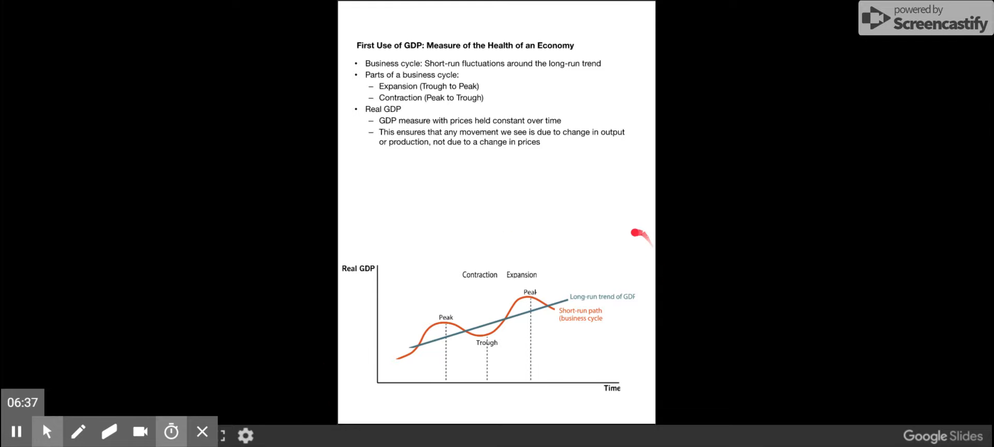
mouse_move(668, 385)
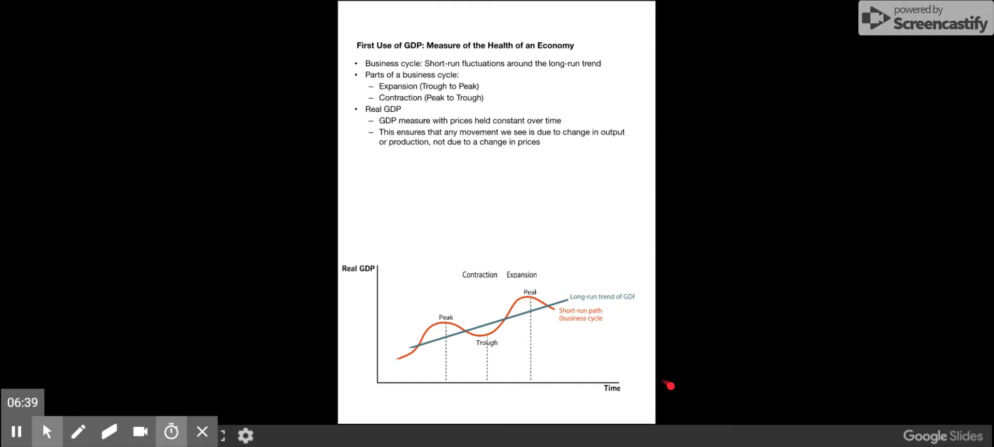
mouse_move(361, 419)
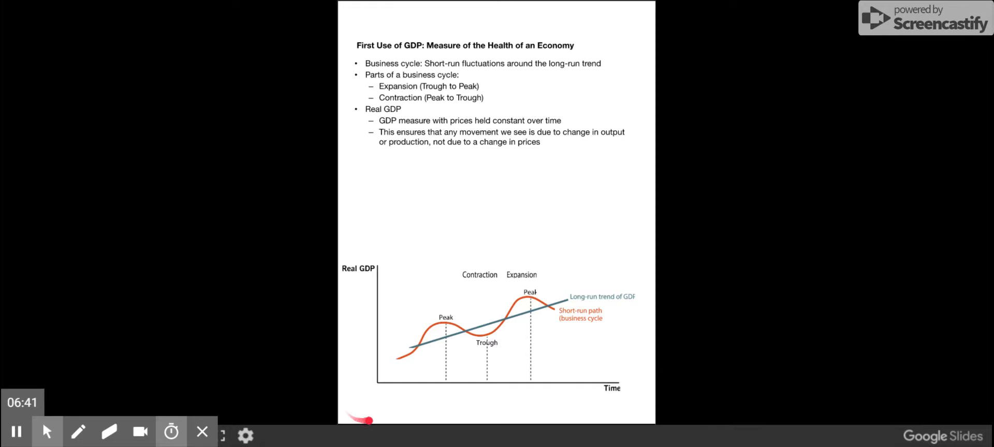
mouse_move(625, 404)
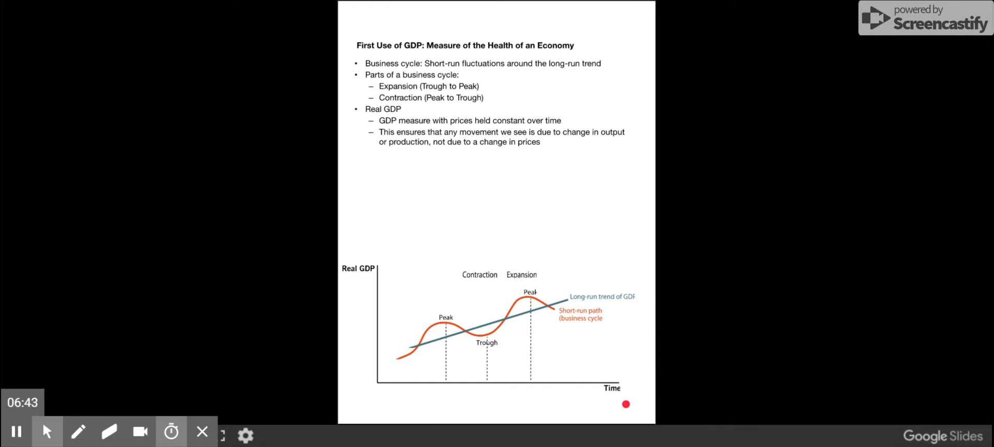
mouse_move(424, 351)
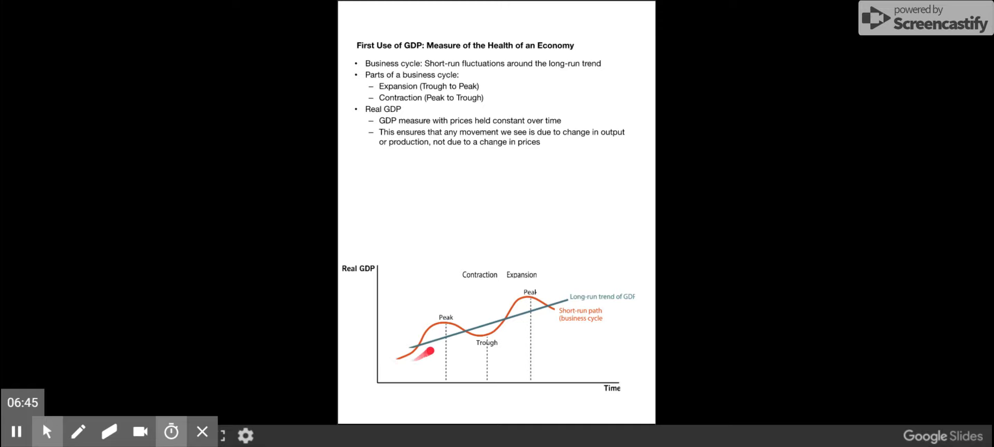
mouse_move(540, 301)
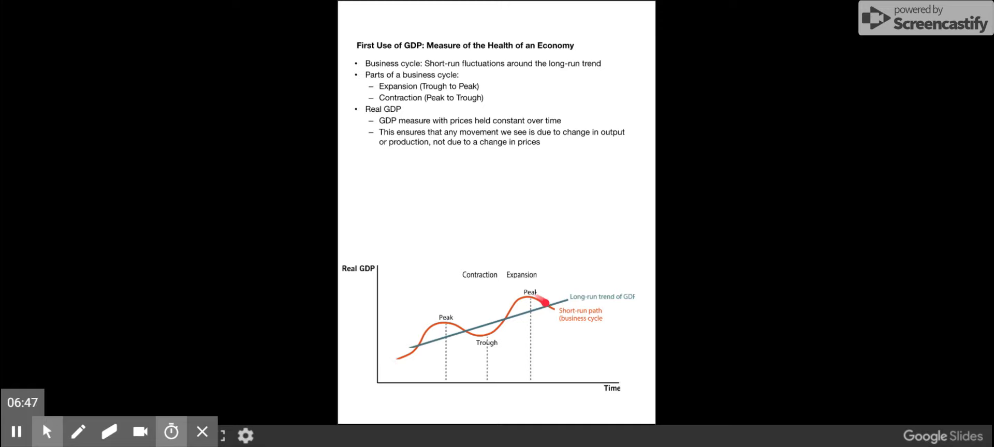
mouse_move(559, 323)
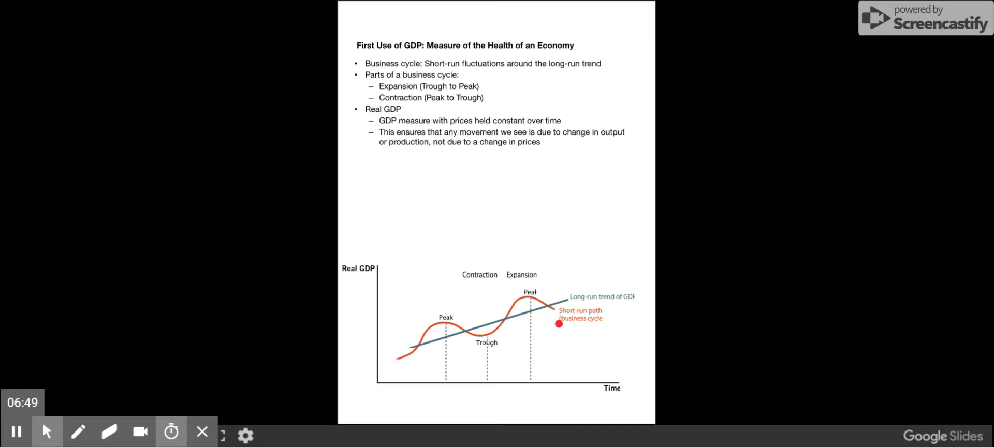
mouse_move(487, 342)
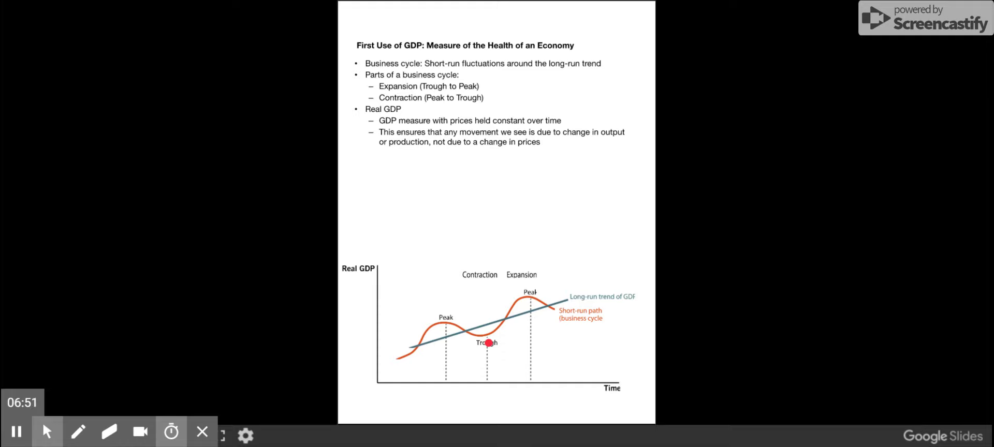
mouse_move(445, 324)
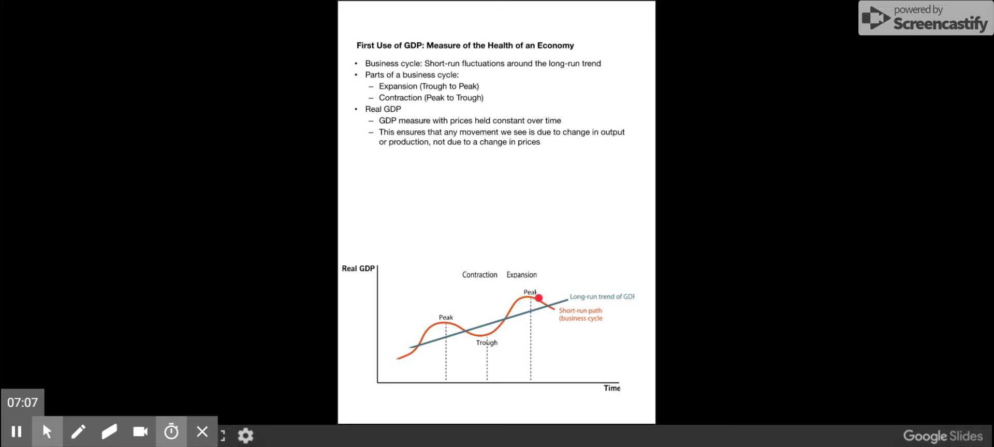
mouse_move(650, 272)
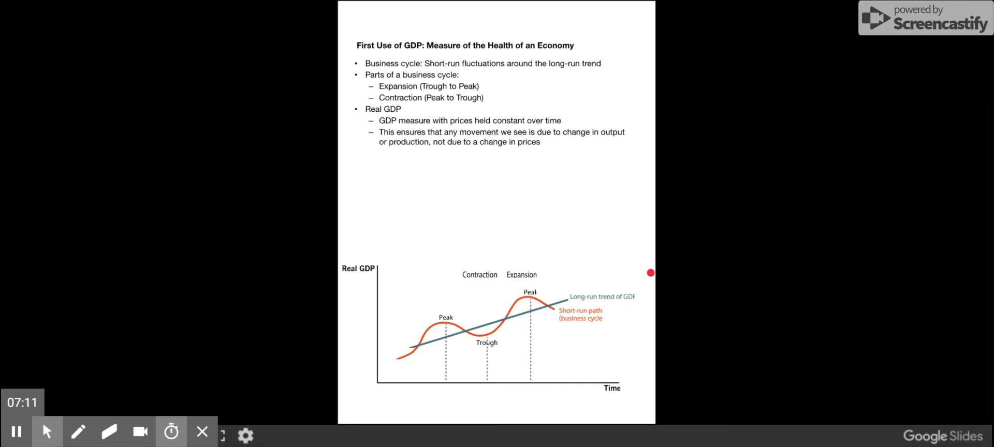
mouse_move(538, 250)
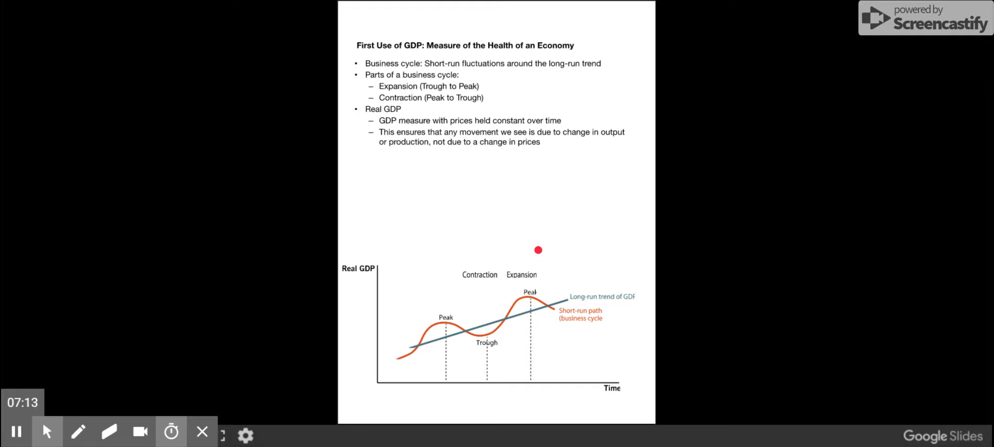
mouse_move(412, 244)
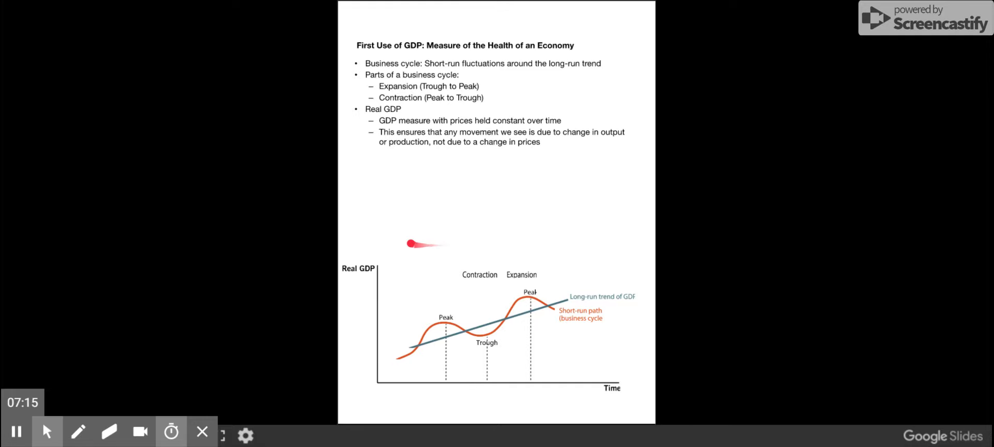
mouse_move(286, 293)
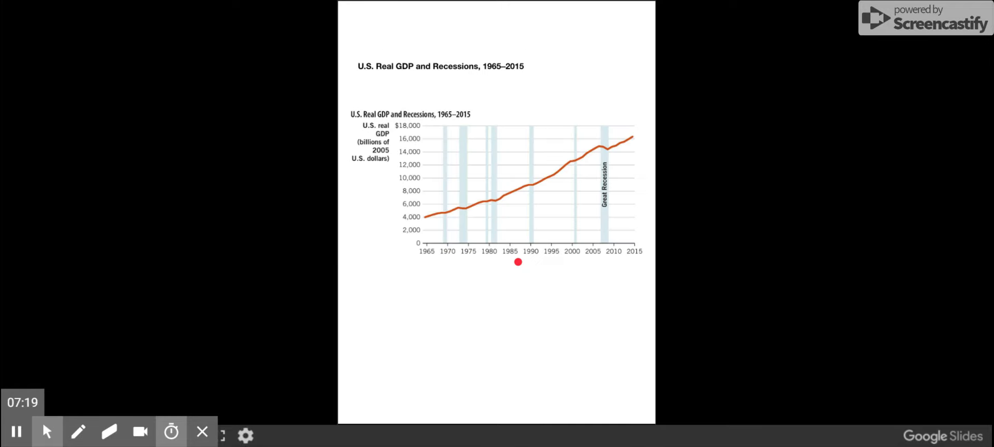
mouse_move(539, 325)
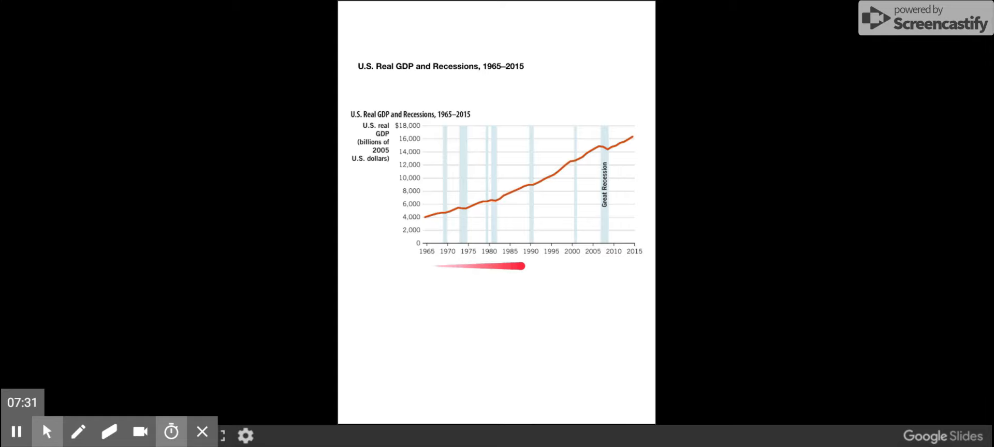
mouse_move(457, 233)
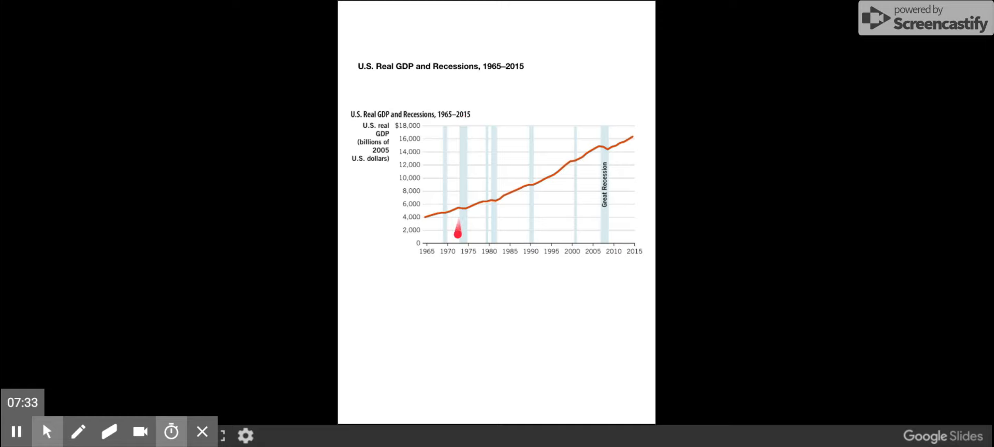
mouse_move(510, 203)
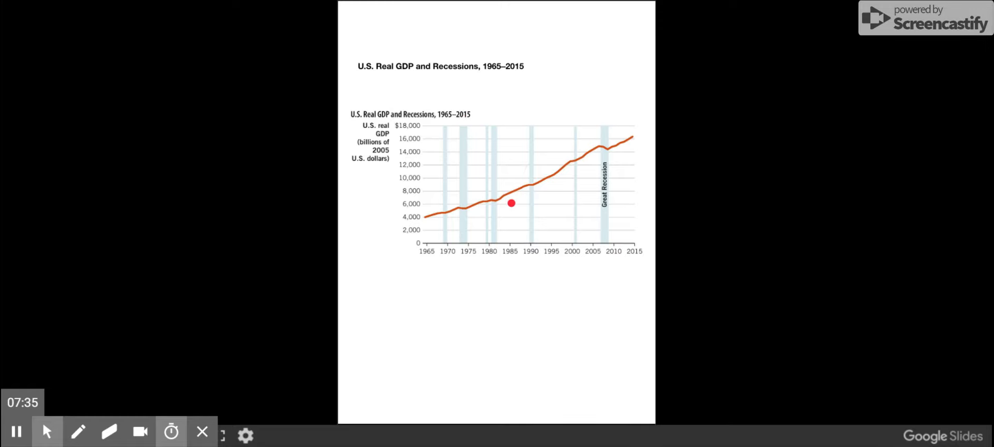
mouse_move(560, 94)
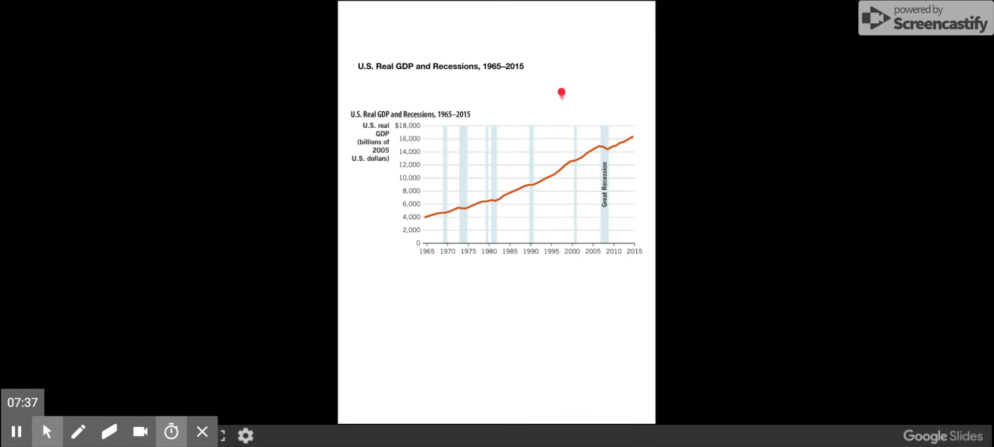
mouse_move(539, 102)
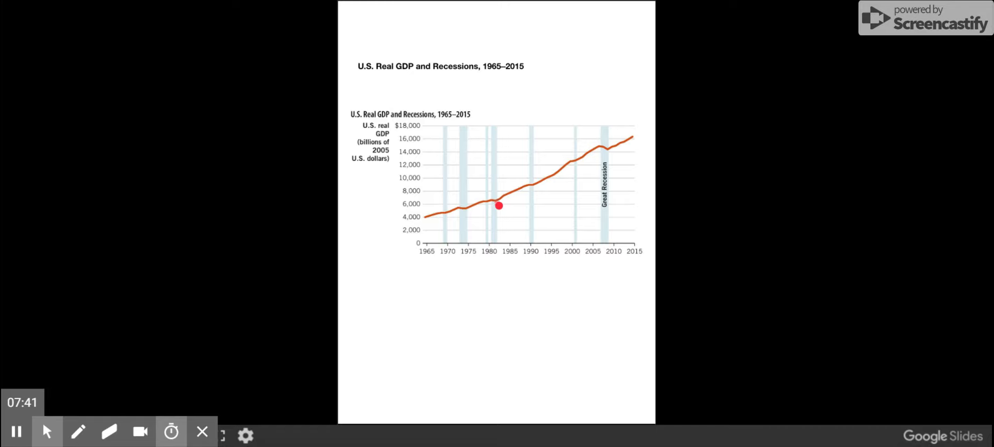
left_click_drag(499, 205, 445, 219)
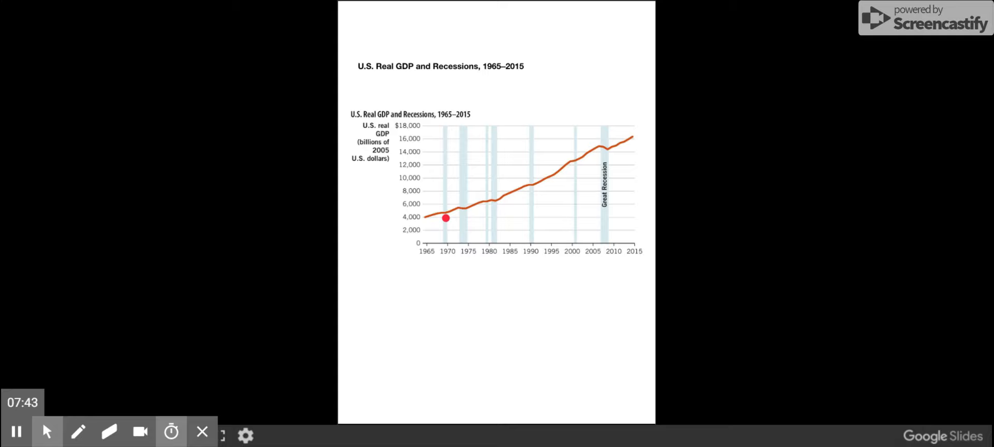
left_click_drag(445, 218, 501, 211)
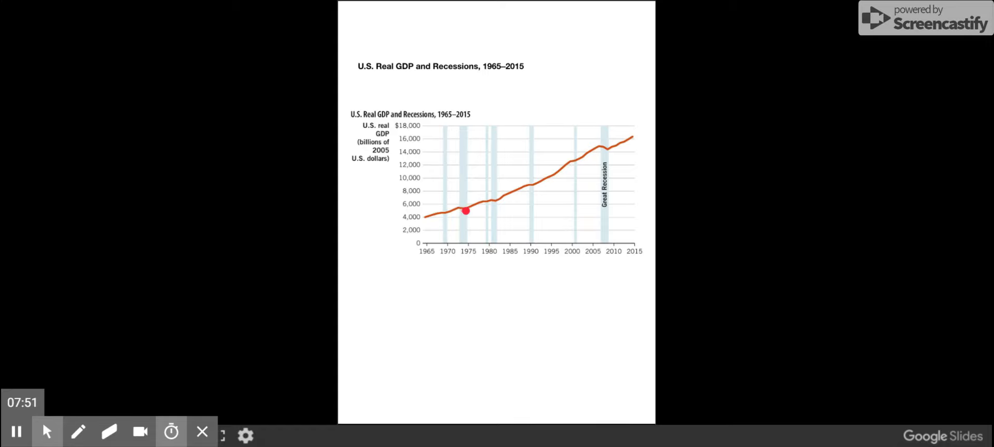
left_click_drag(466, 211, 508, 227)
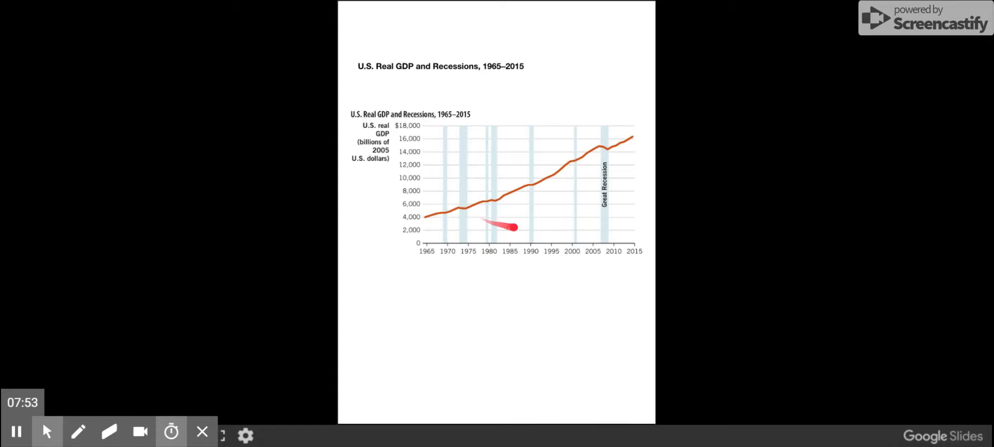
mouse_move(609, 153)
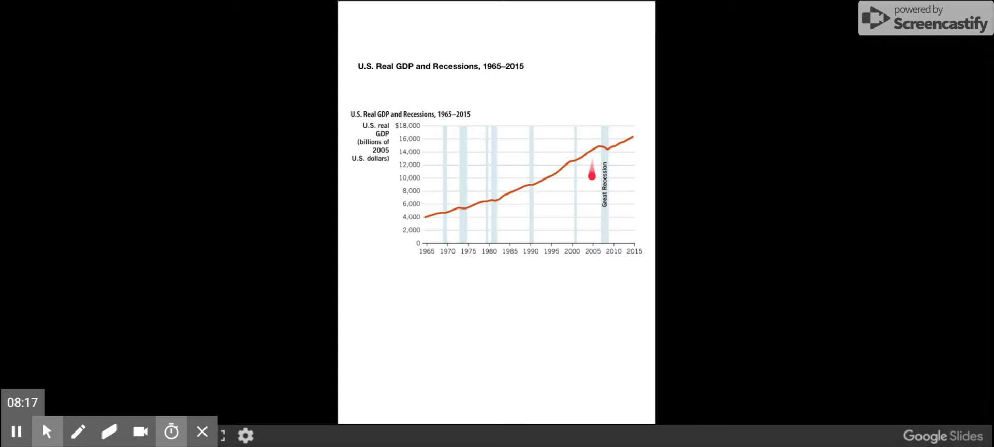
mouse_move(613, 221)
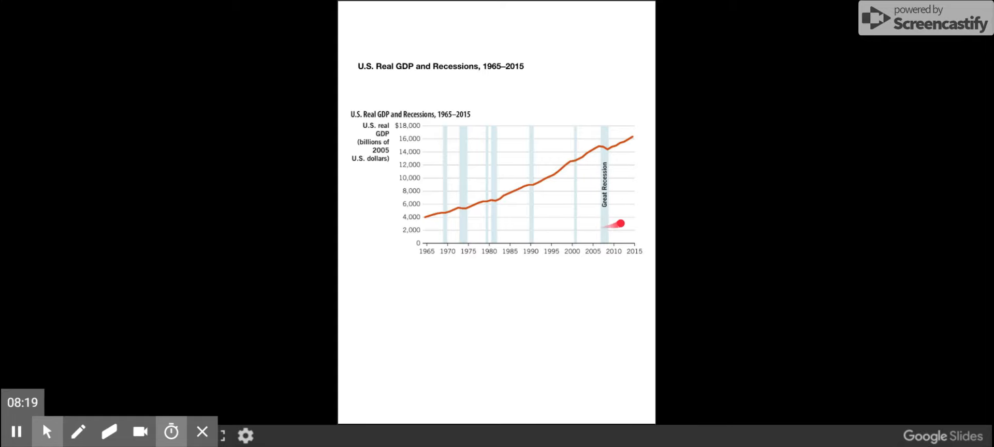